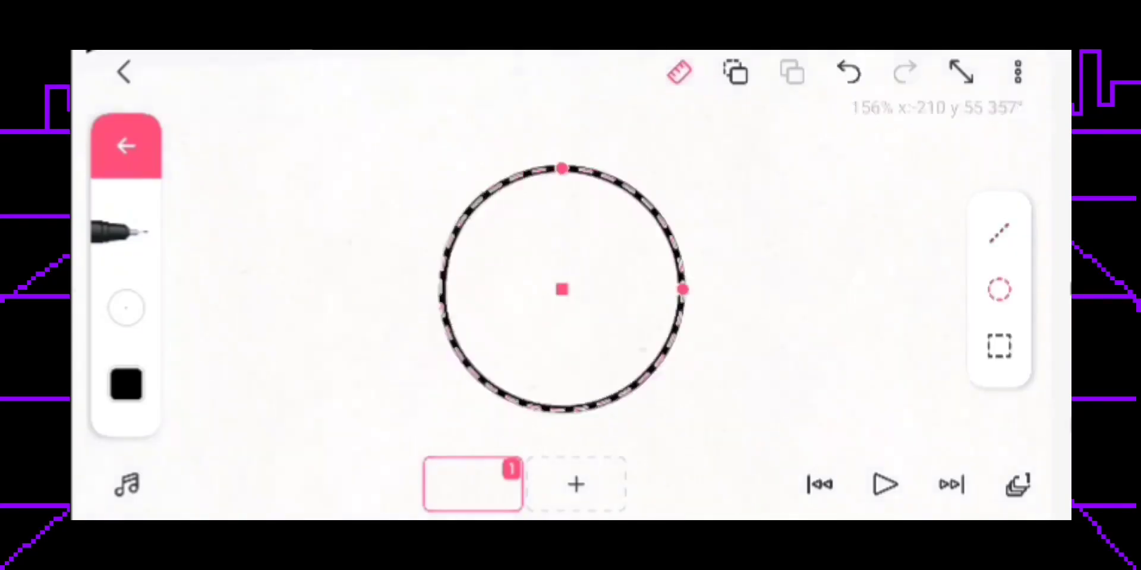
- Pick lilac from the preset palette and colour the microphone-holding character across its frames
click(124, 383)
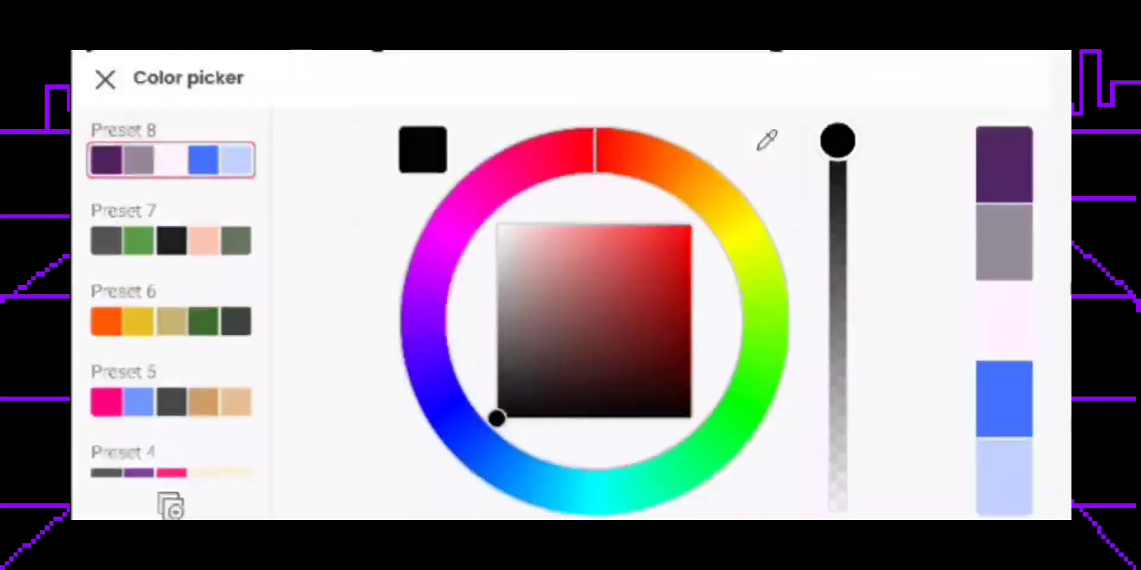
click(105, 78)
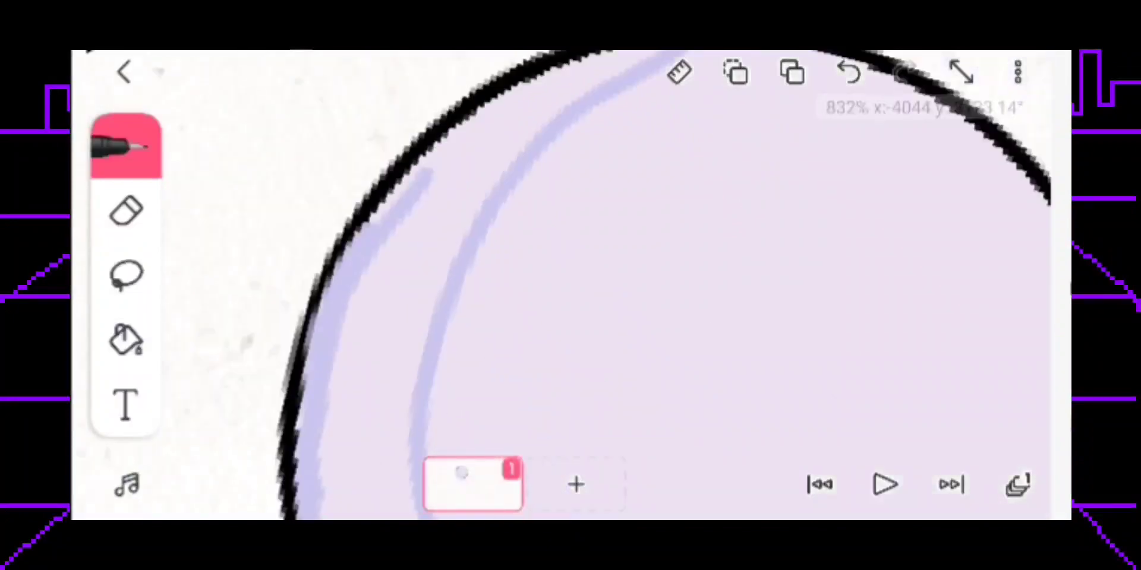
click(126, 146)
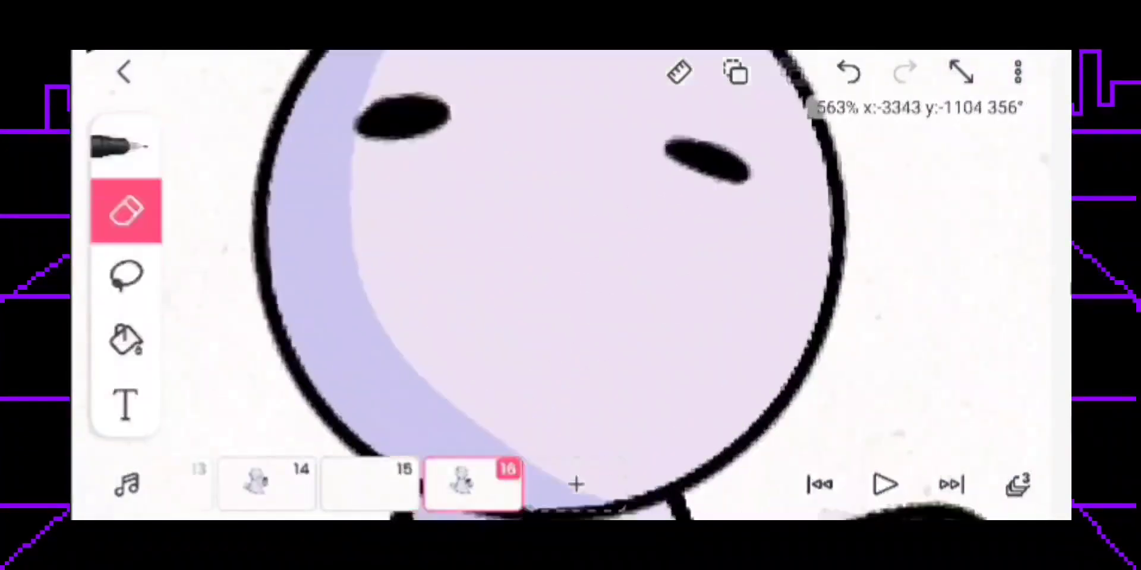
click(126, 275)
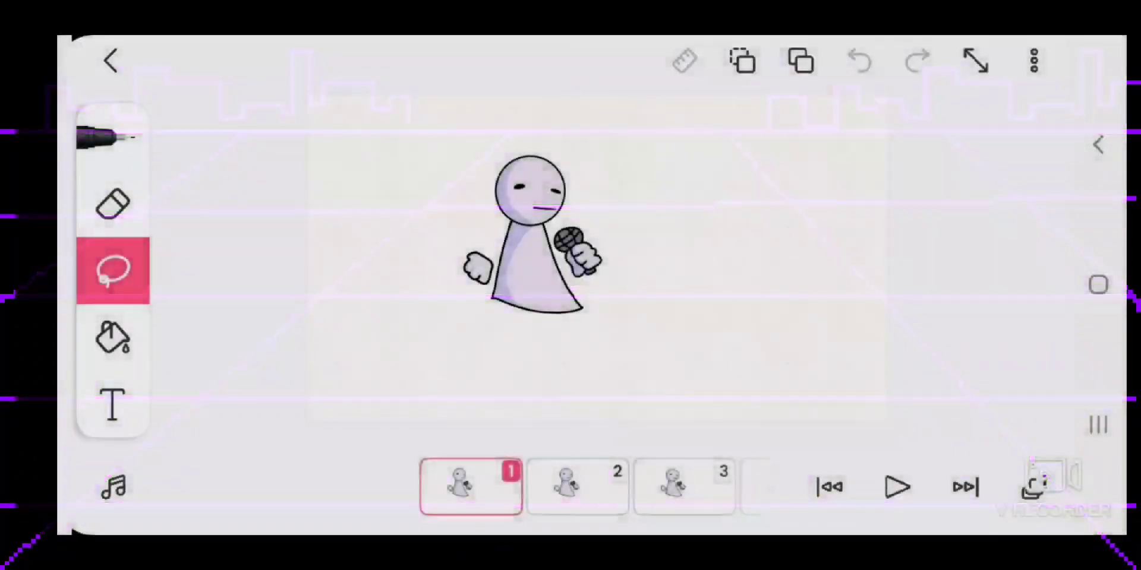
- Render the animation as a transparent PNG sequence without a watermark
click(1033, 61)
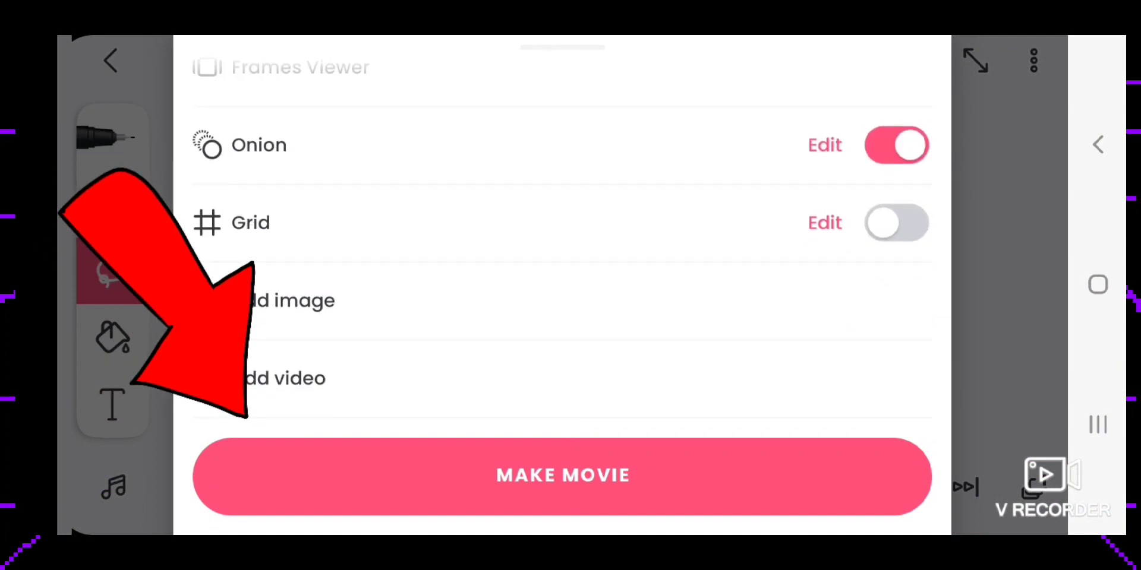
click(563, 476)
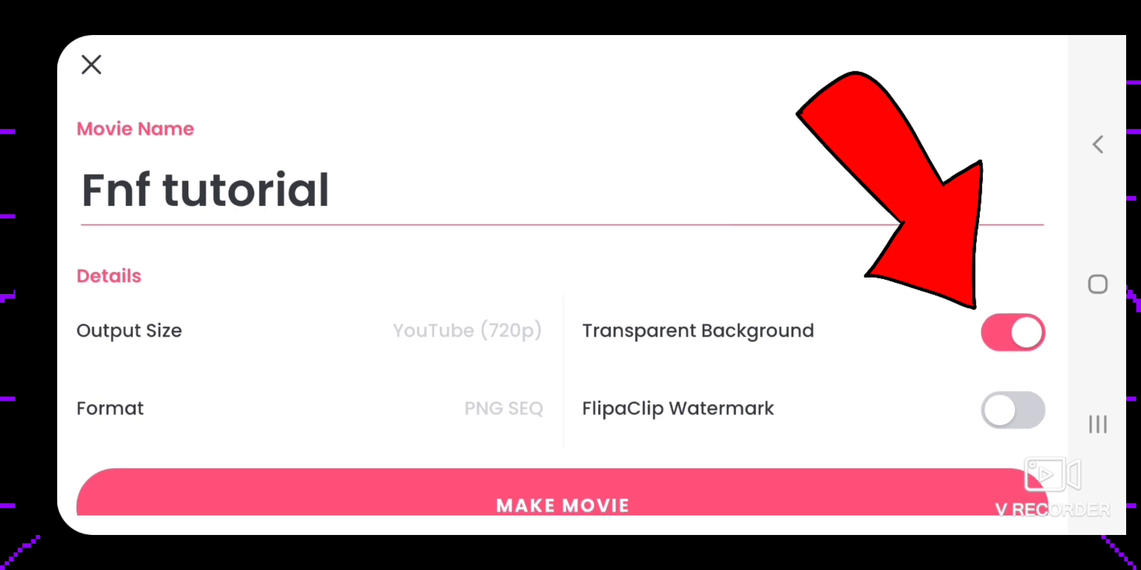
click(563, 506)
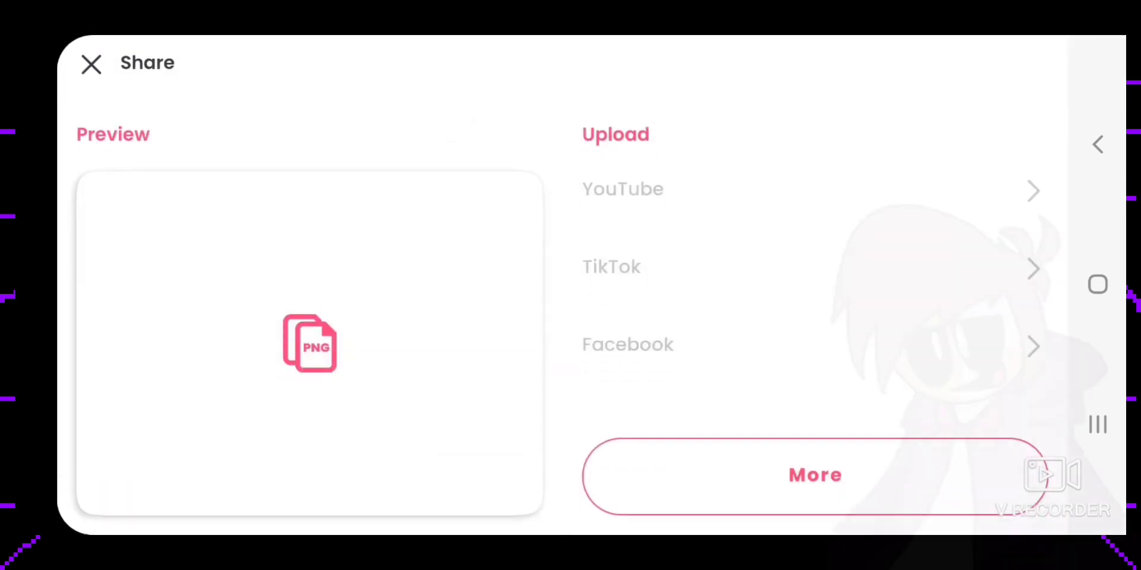
click(91, 63)
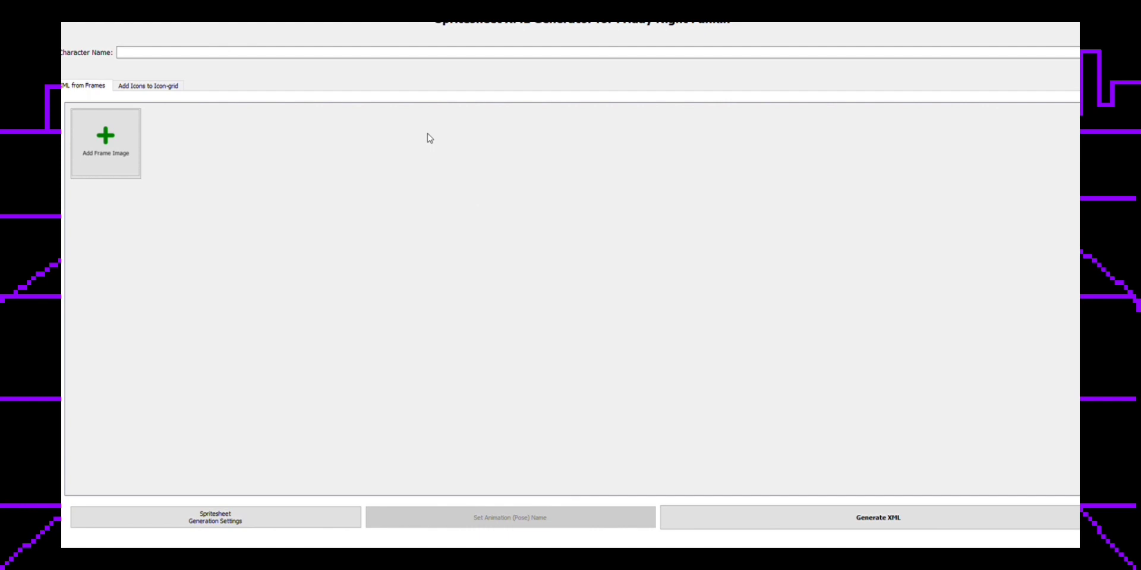
mouse_move(184, 171)
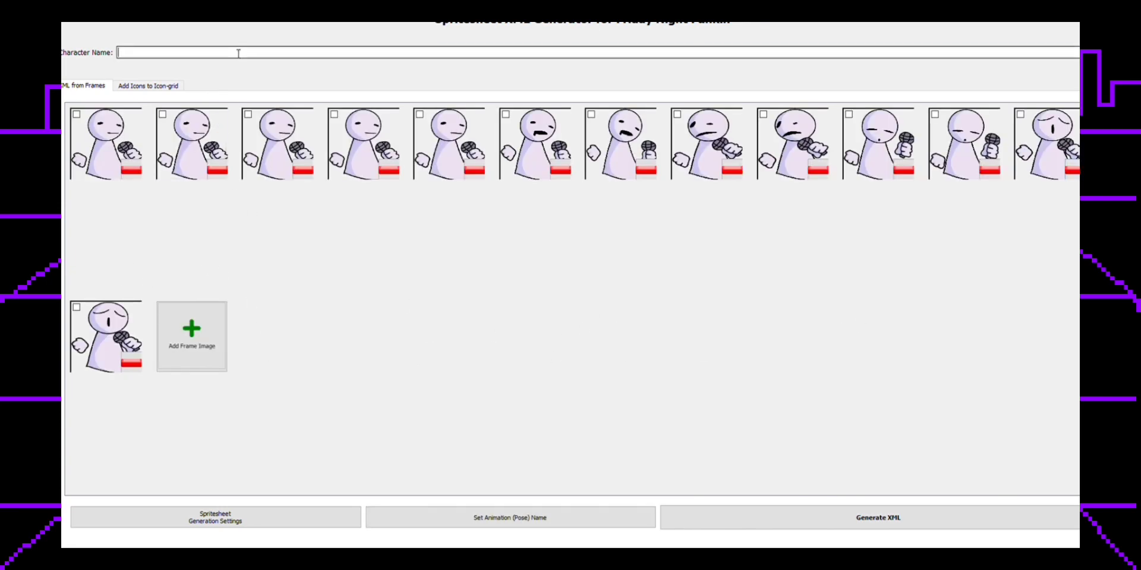
- Enter 'fuuny' as the character name in the generator
text(fuuny)
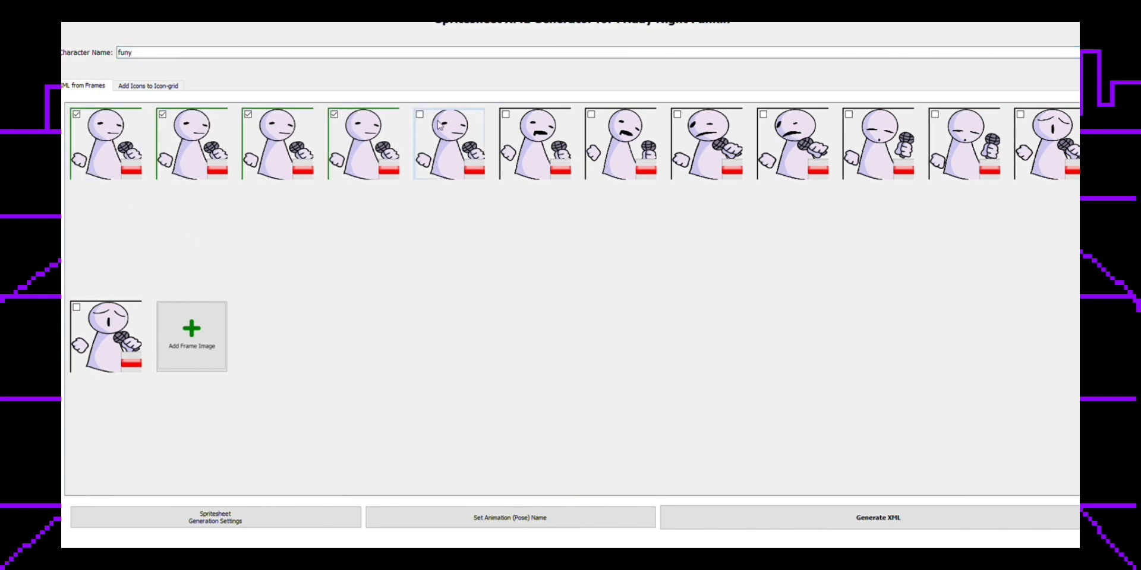
- Tick the fifth and seventh frames for the next animation pose
click(419, 114)
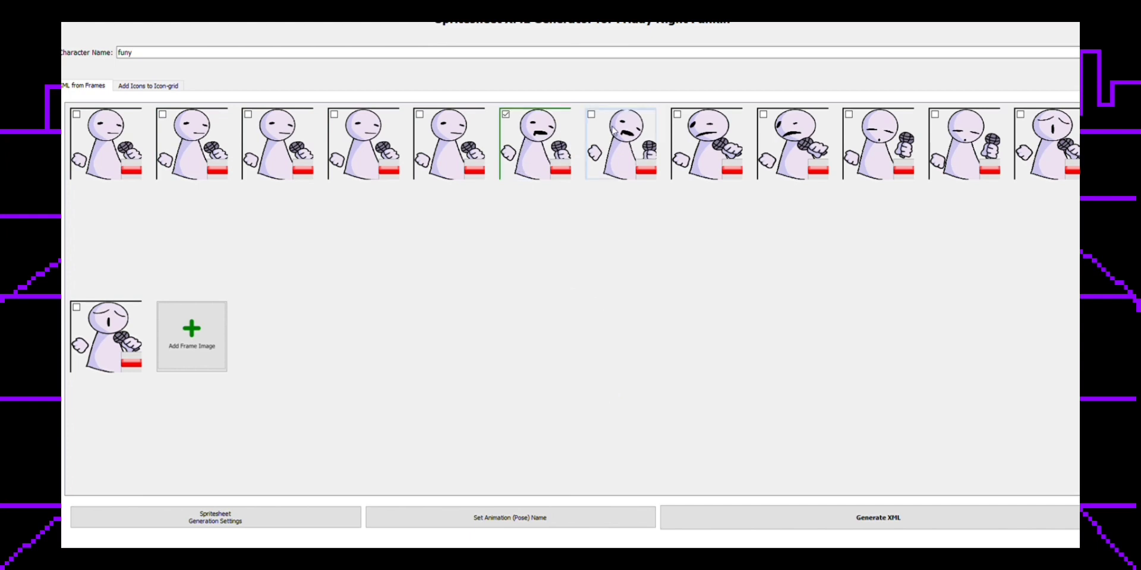
click(590, 114)
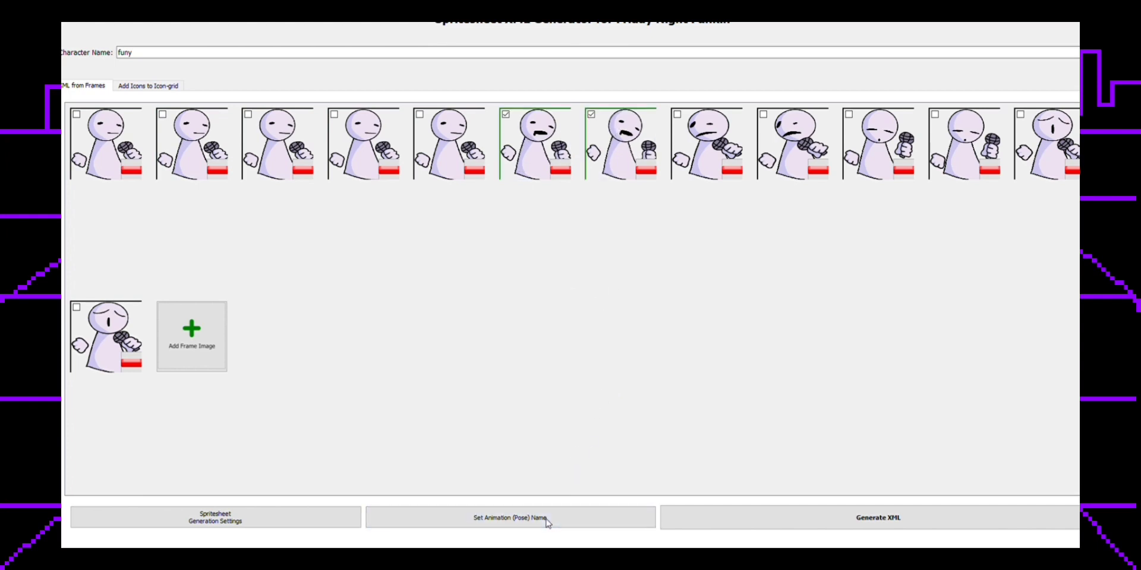
mouse_move(595, 296)
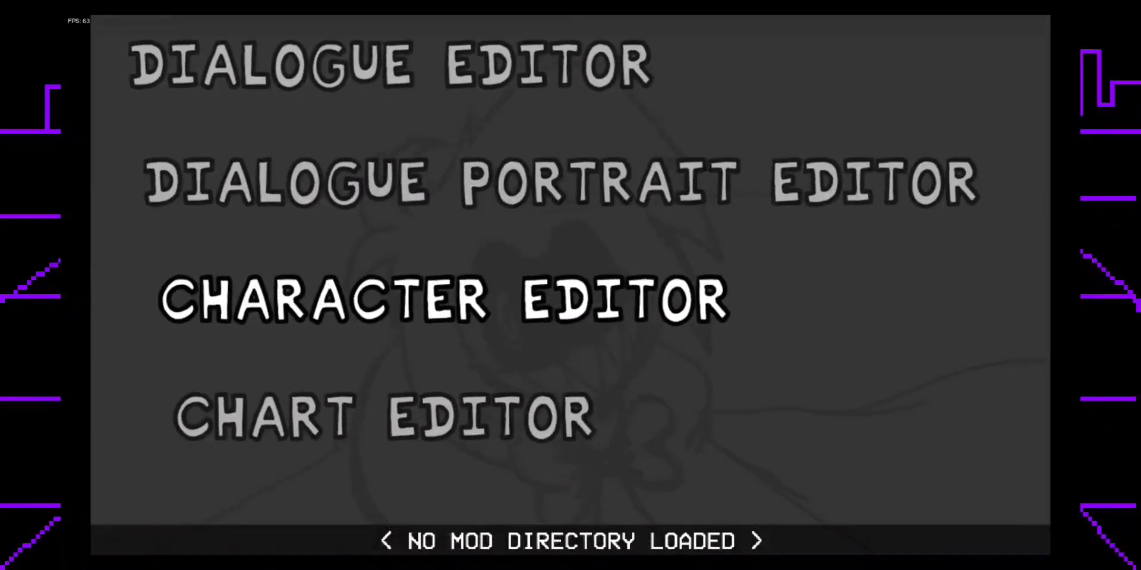
- Open the Character Editor and reload the character image from the new file name
click(442, 297)
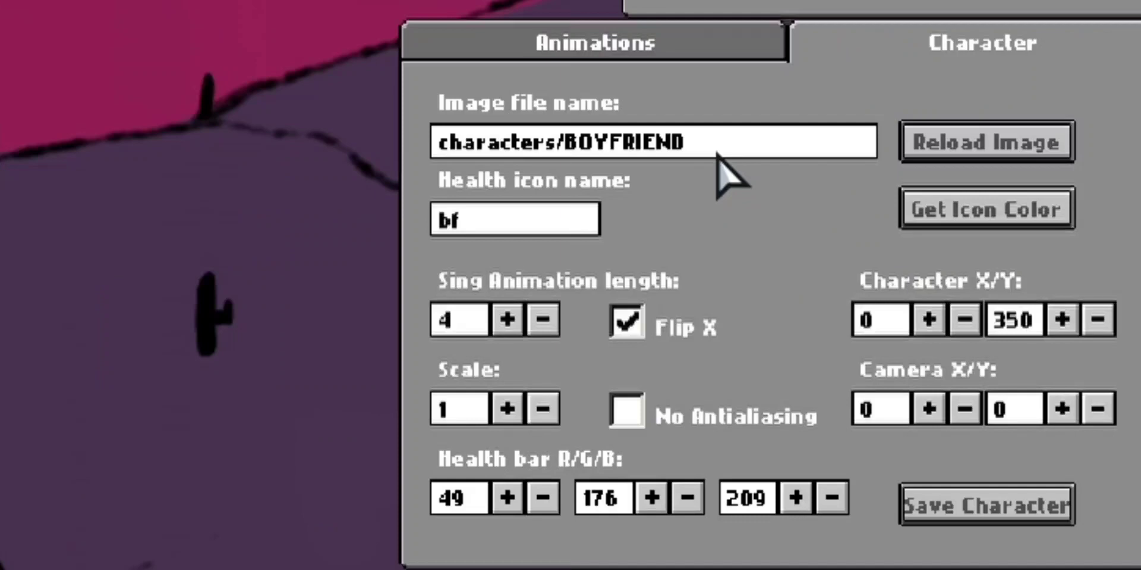
key(Backspace)
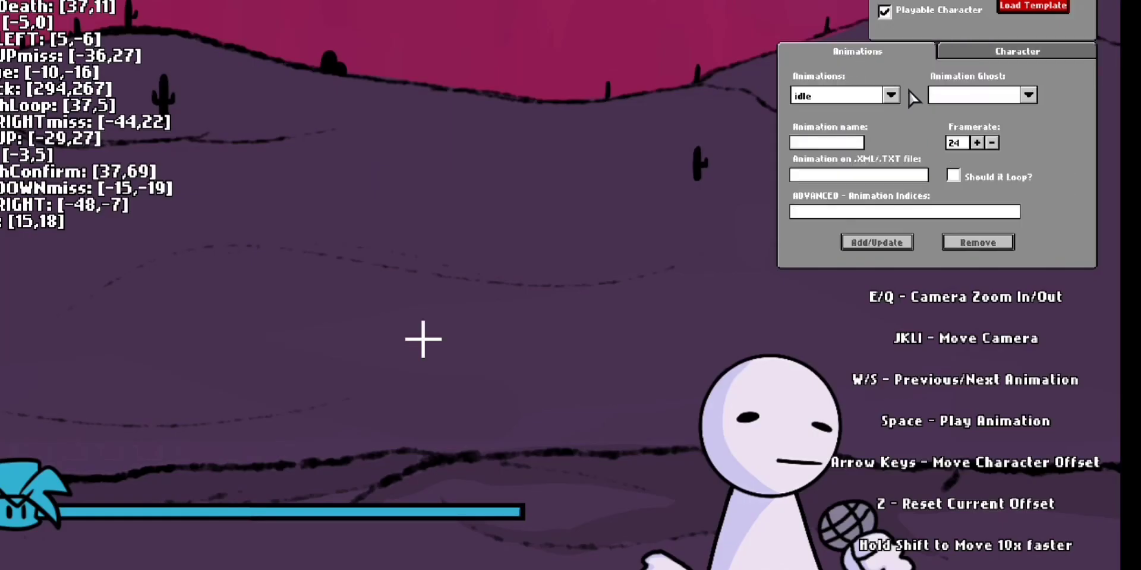
- Map the idle animation to the 'funy idle' XML prefix
click(891, 95)
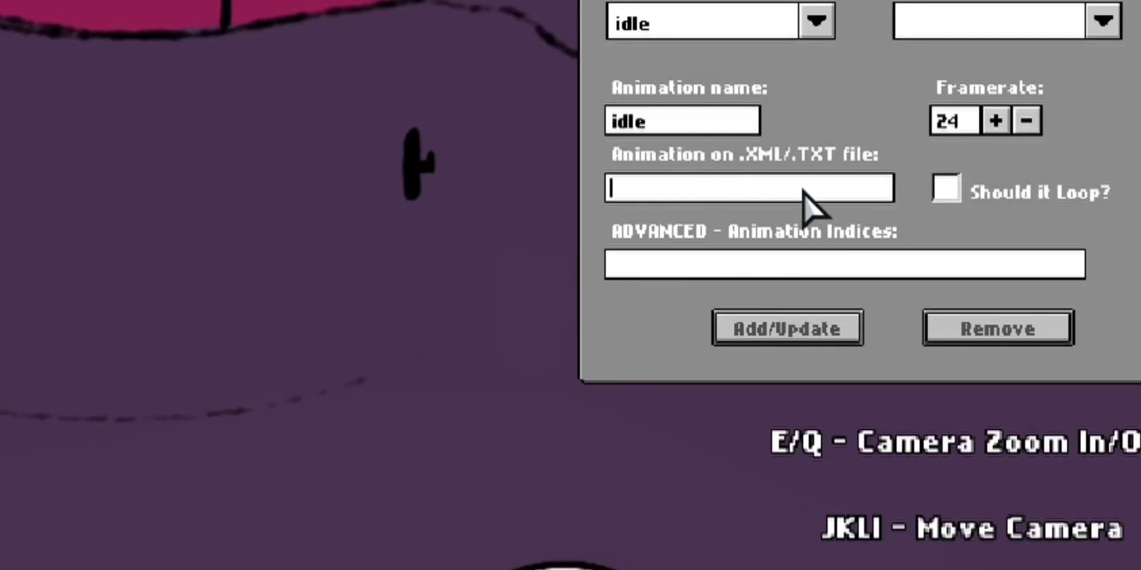
text(funy)
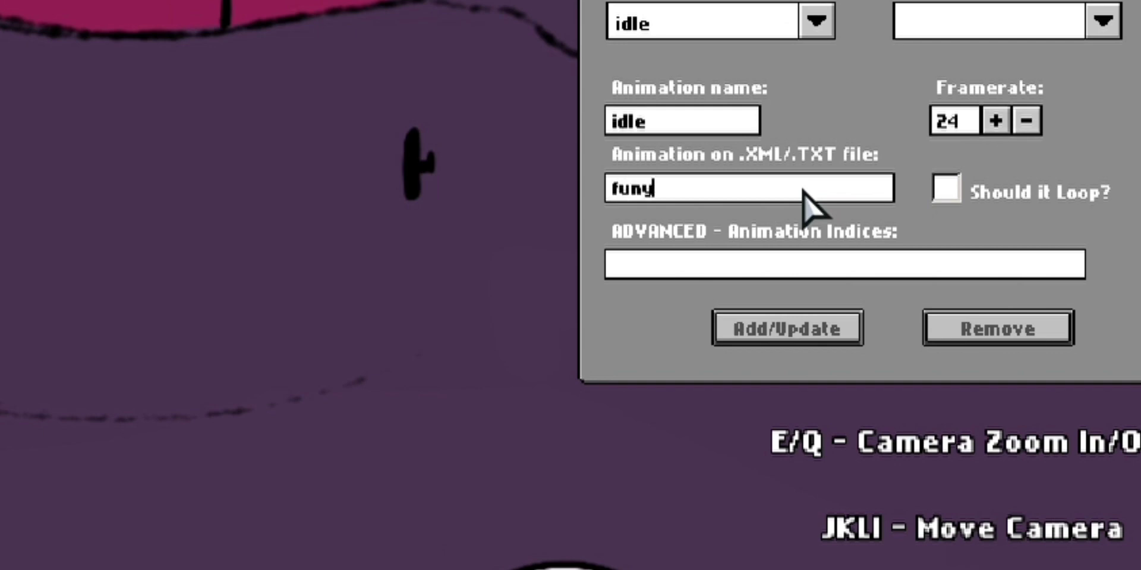
text(idle)
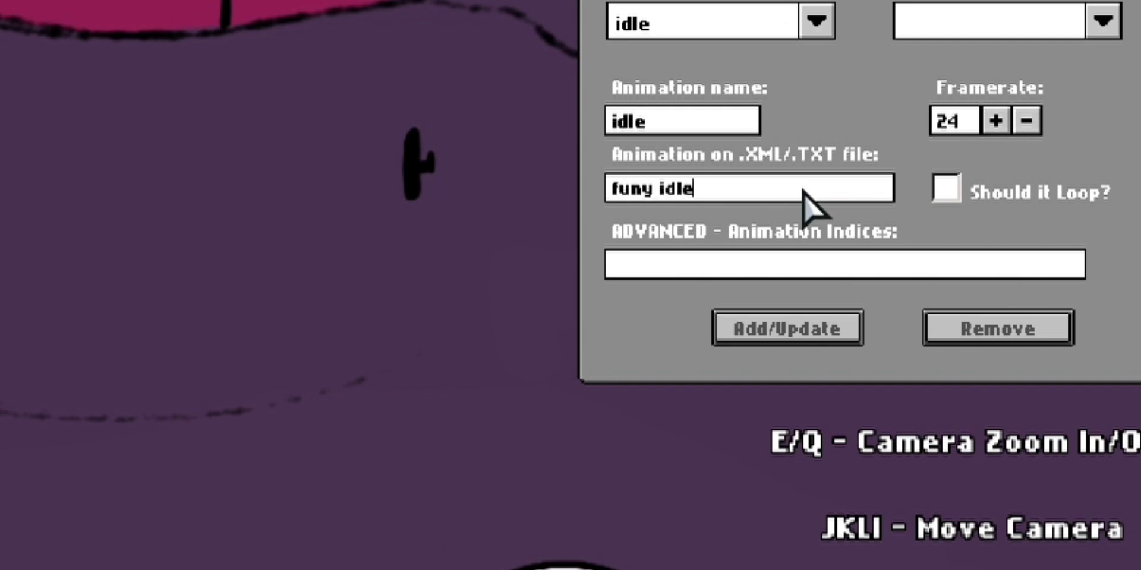
click(815, 20)
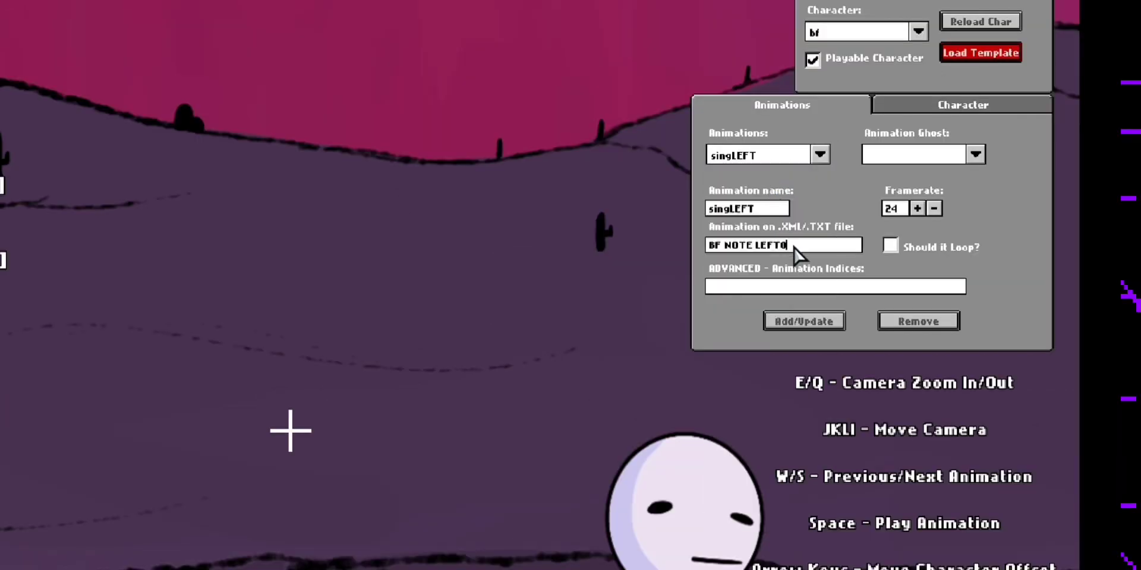
- Map the sing animations to the funy left, up and right prefixes
key(backspace)
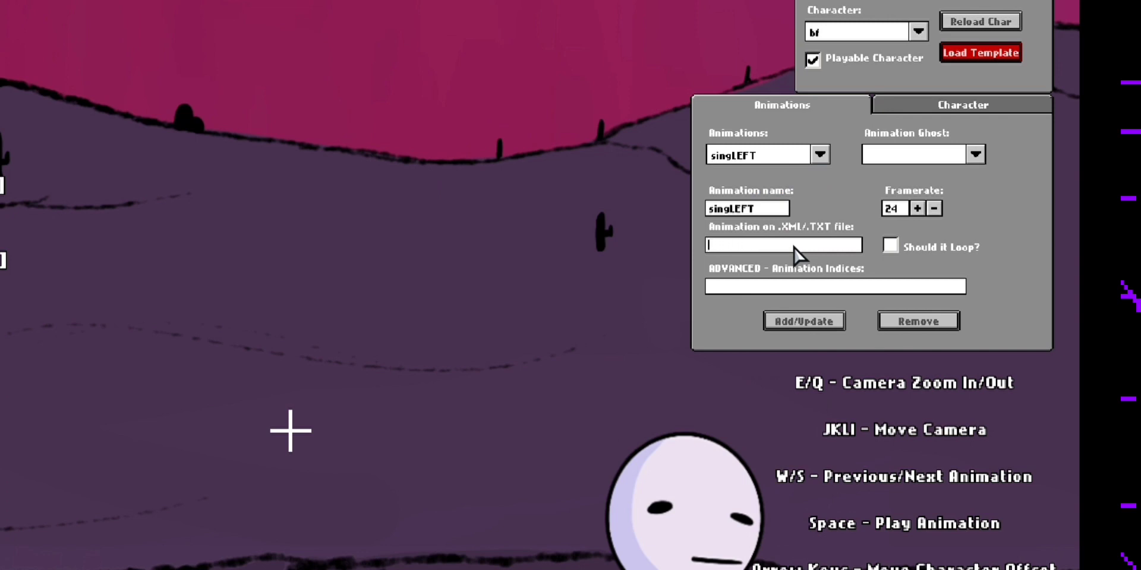
text(funy)
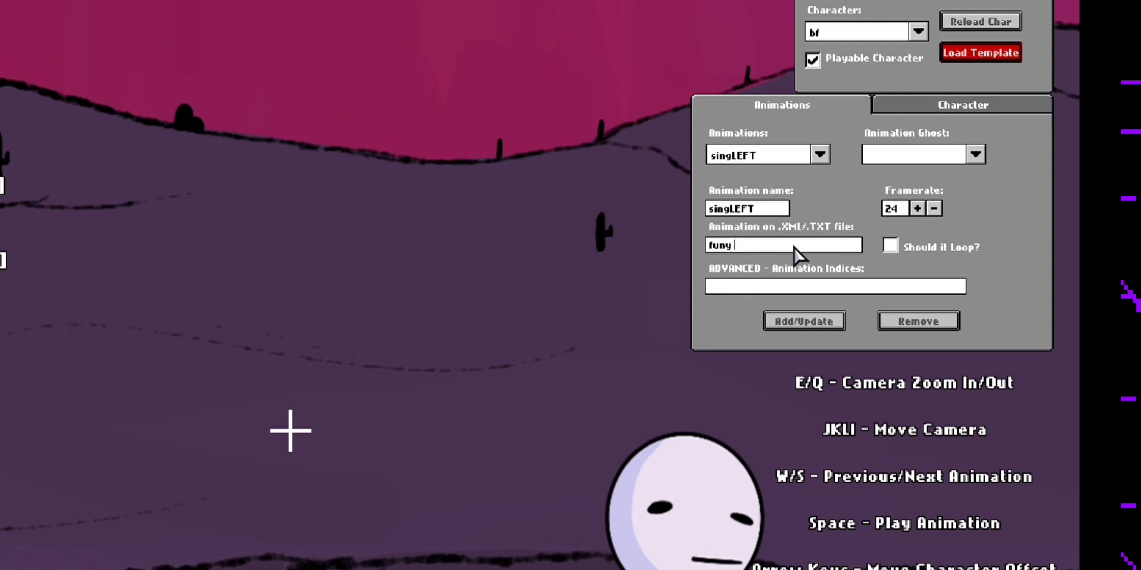
text(left)
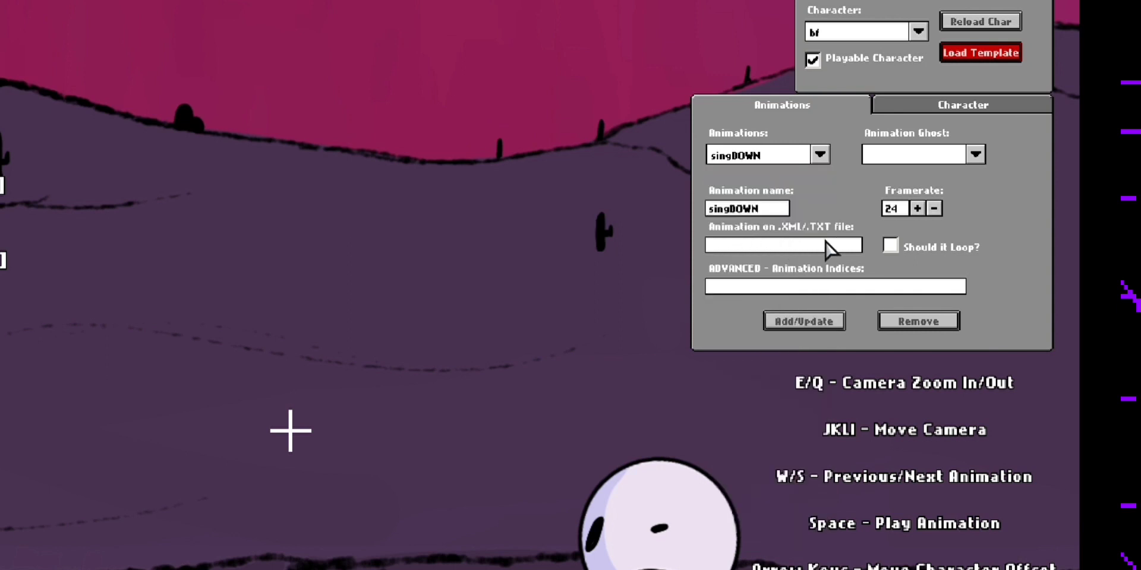
text(funy)
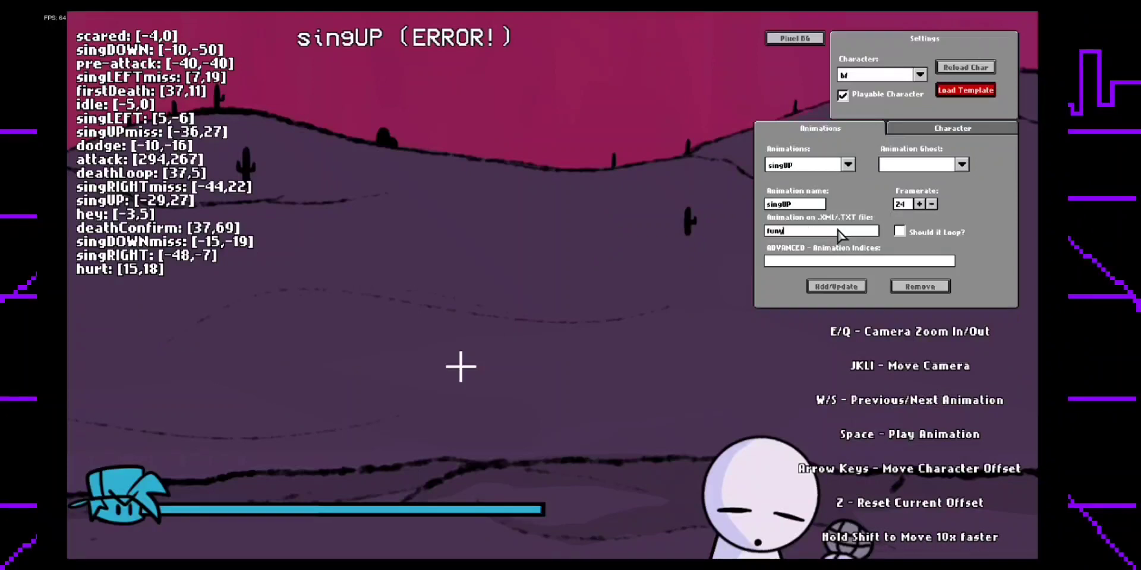
text(u)
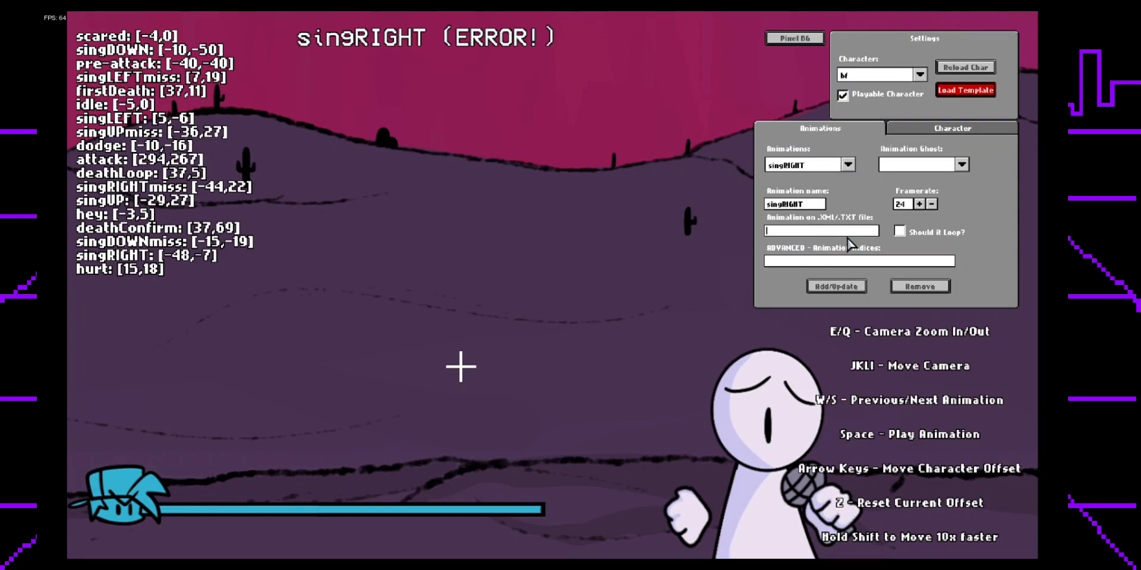
text(funy right)
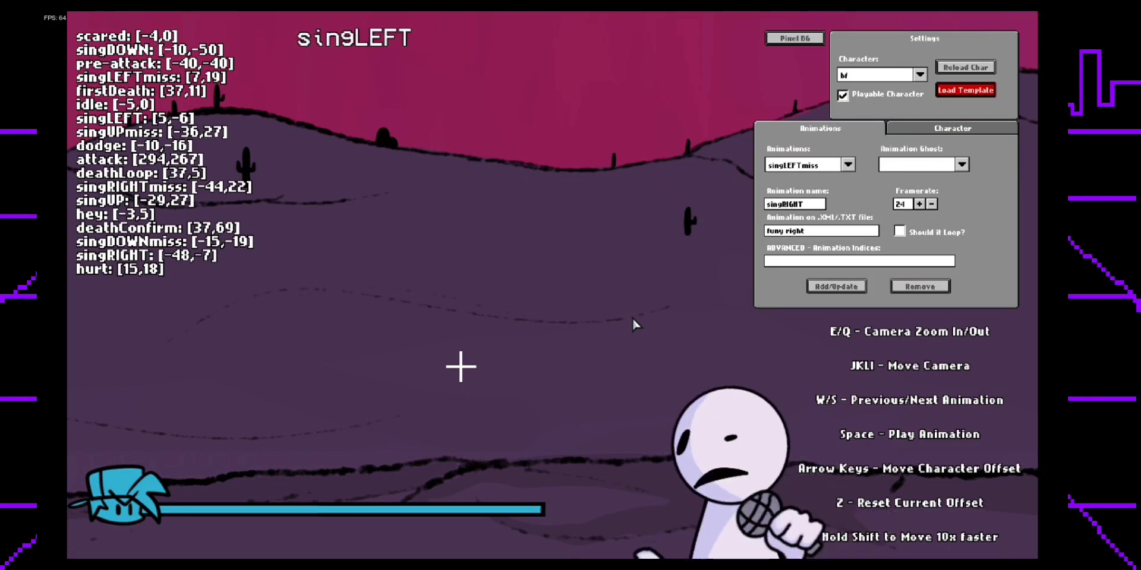
click(952, 128)
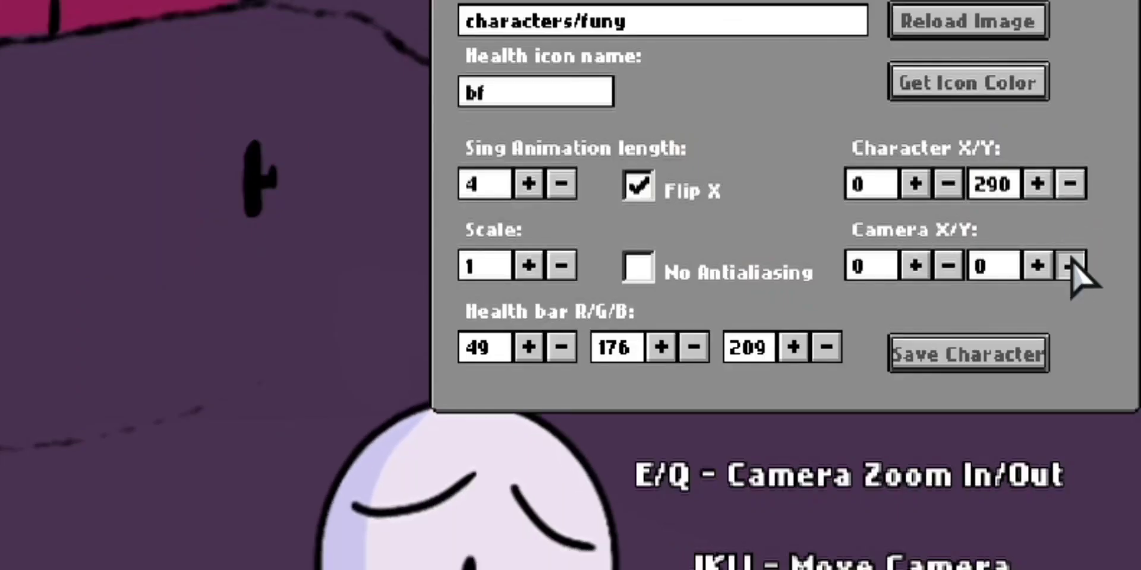
- Lower the camera's vertical offset and raise the character slightly on stage
click(947, 264)
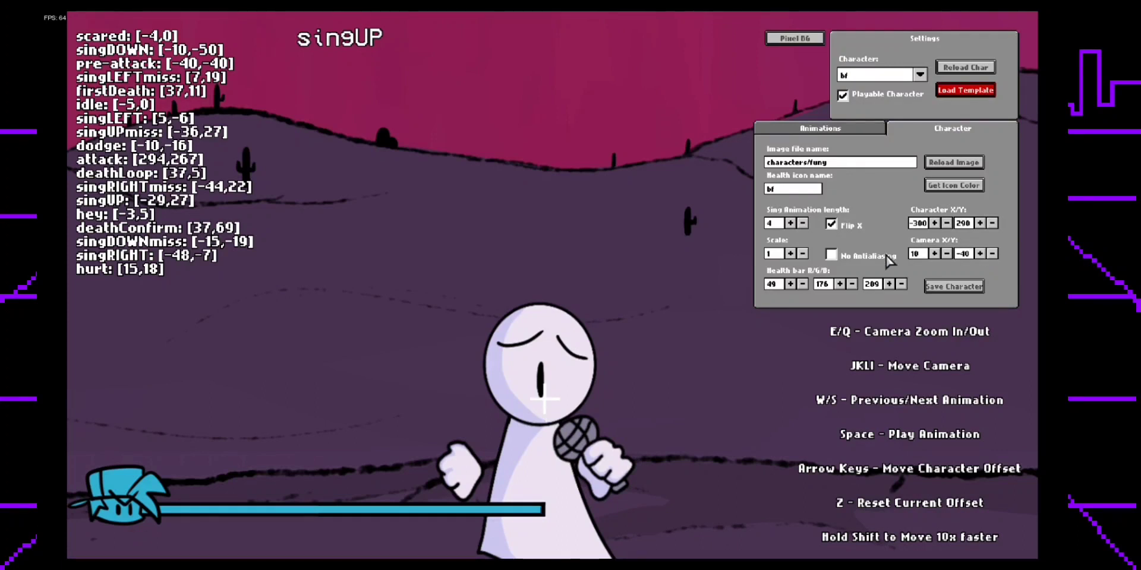
click(946, 223)
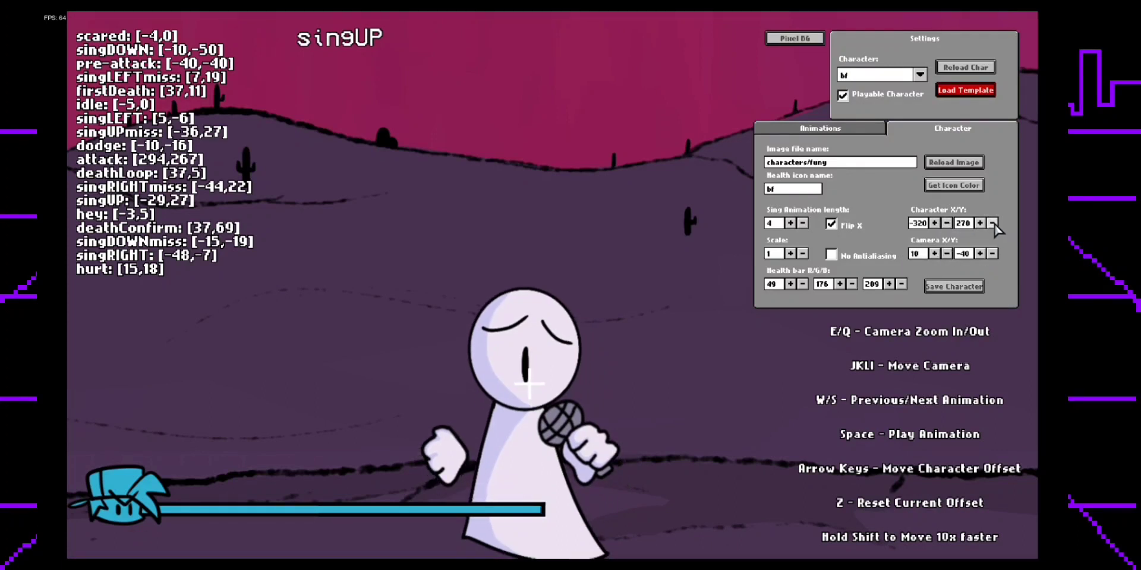
click(979, 223)
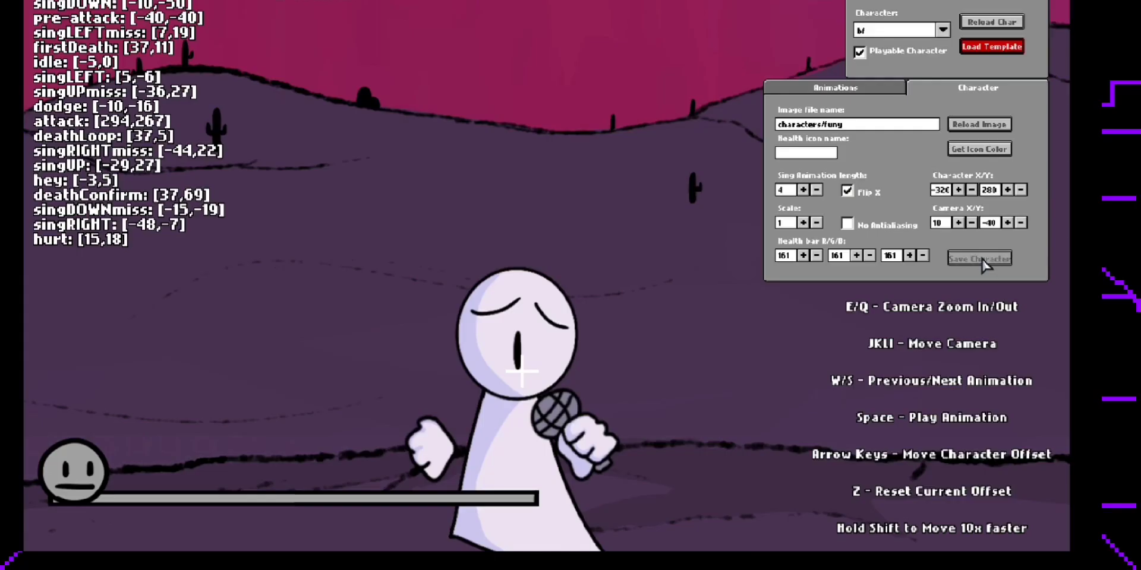
mouse_move(325, 244)
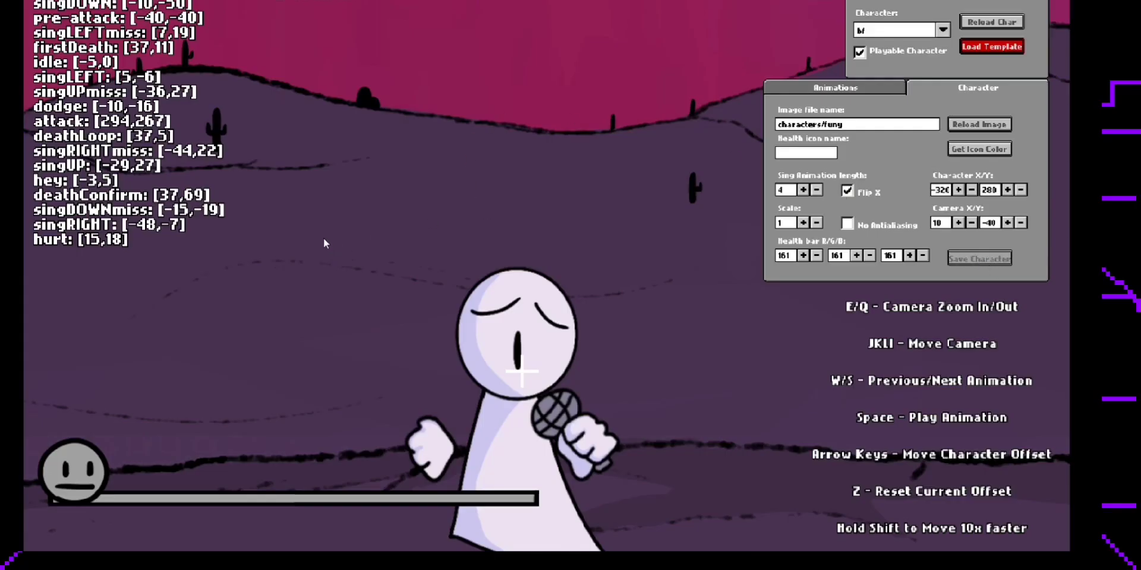
mouse_move(417, 209)
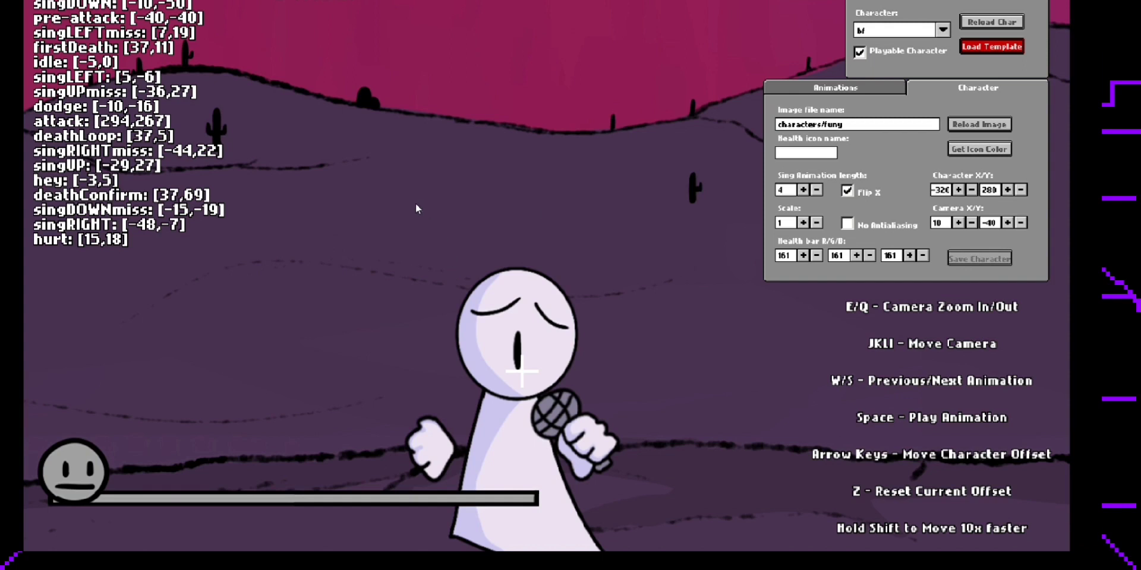
mouse_move(397, 245)
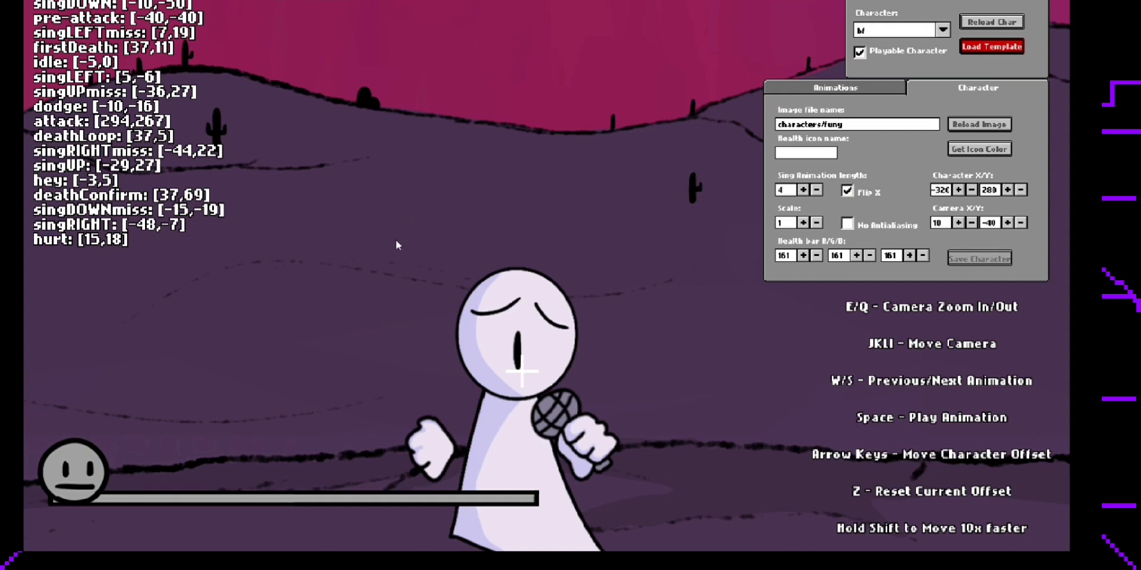